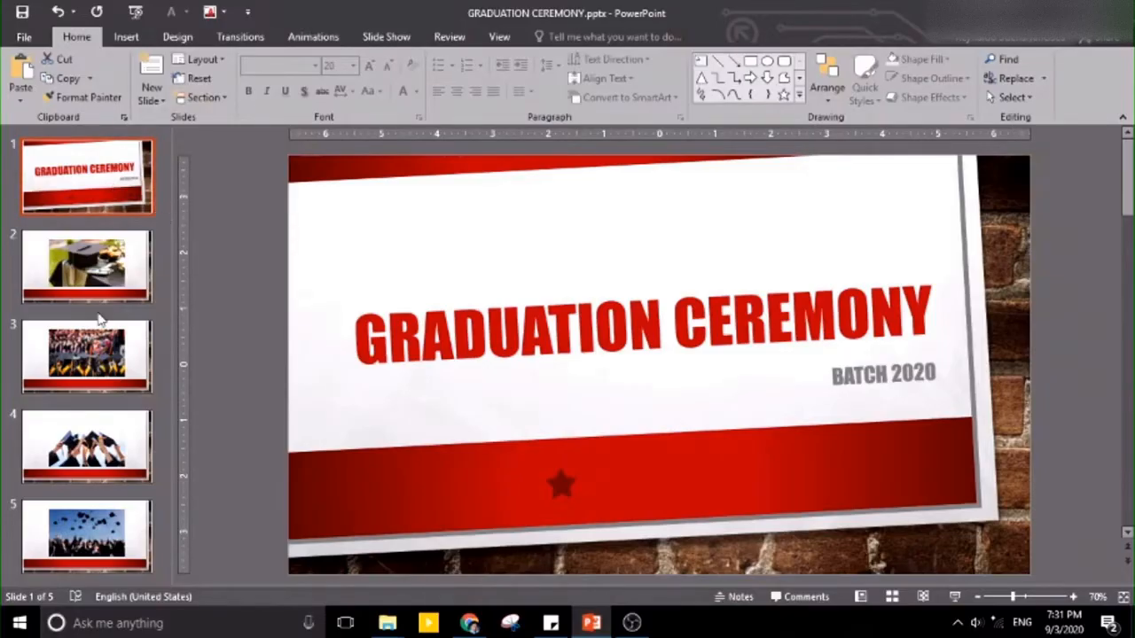
Review the five Graduation Ceremony slides, return to the title slide, and show Slide Show options
left_click(86, 535)
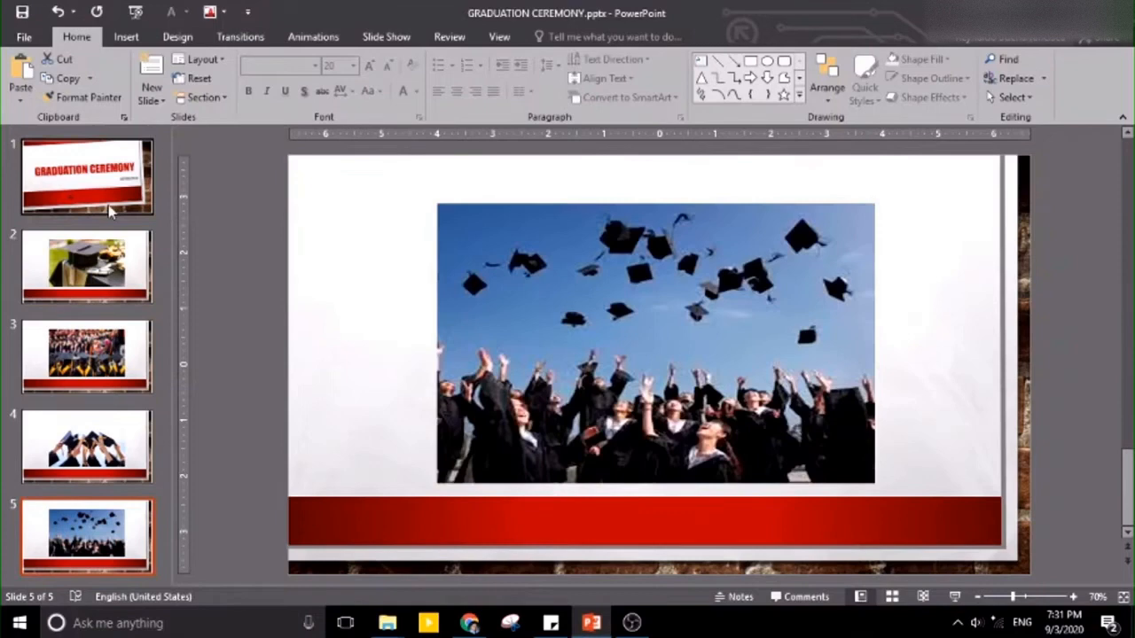
left_click(86, 176)
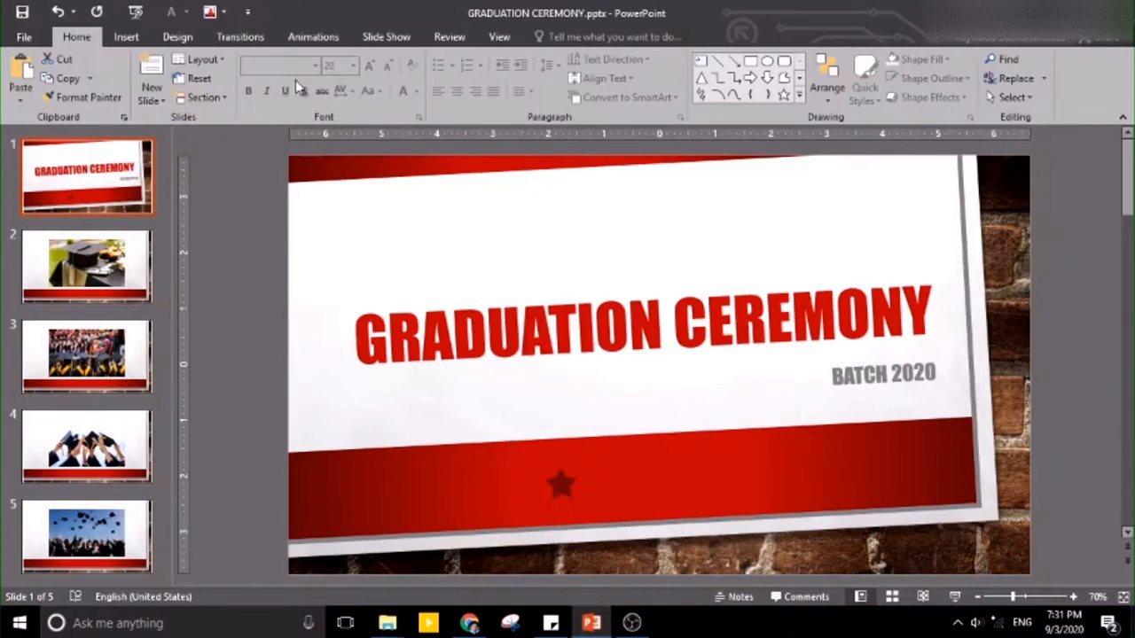
left_click(386, 36)
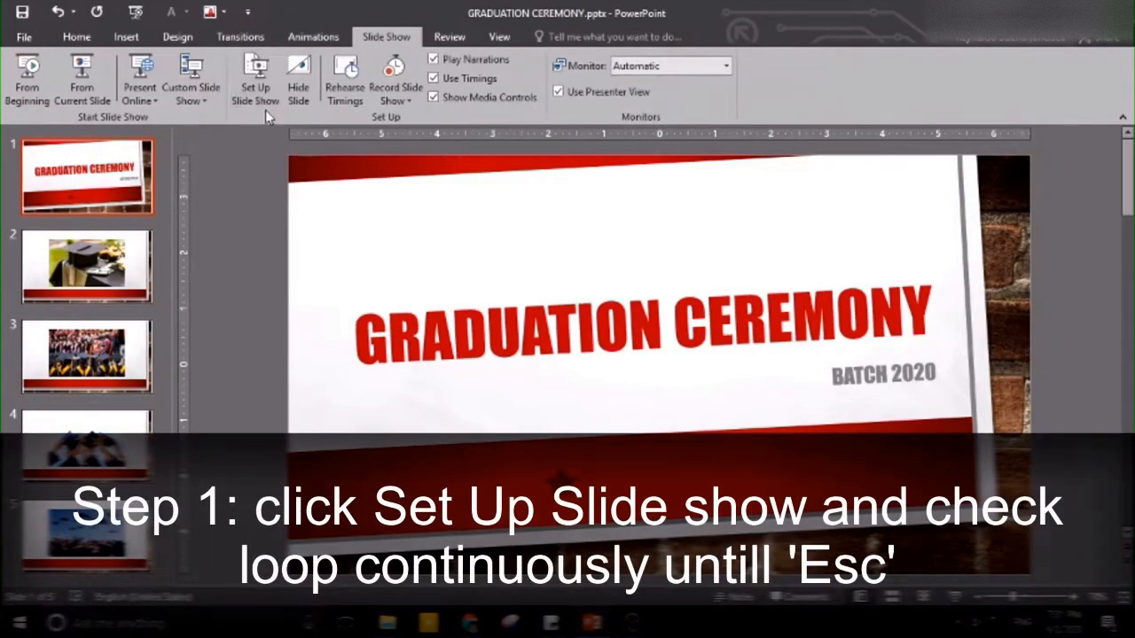
Enable 'Loop continuously until Esc' in Set Up Slide Show and confirm
left_click(256, 79)
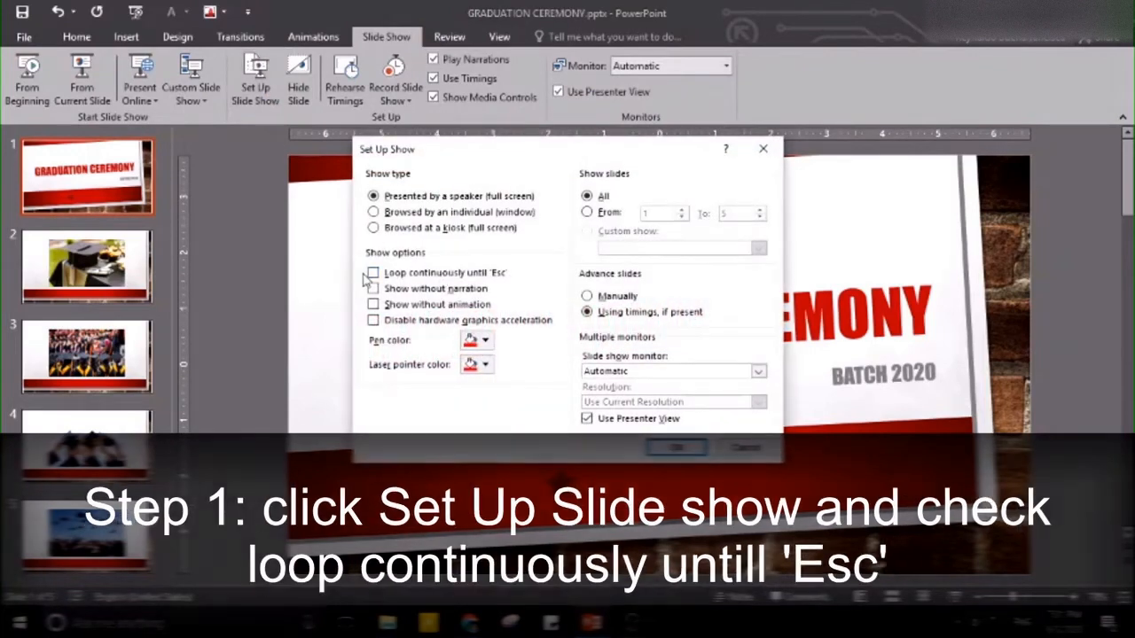
left_click(373, 273)
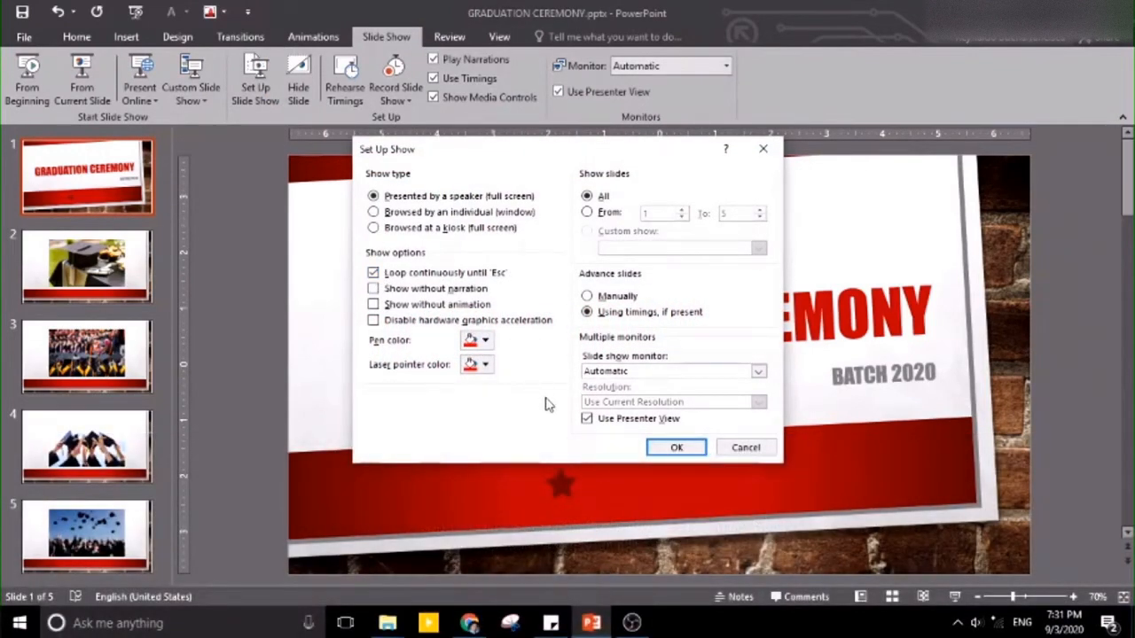
left_click(676, 447)
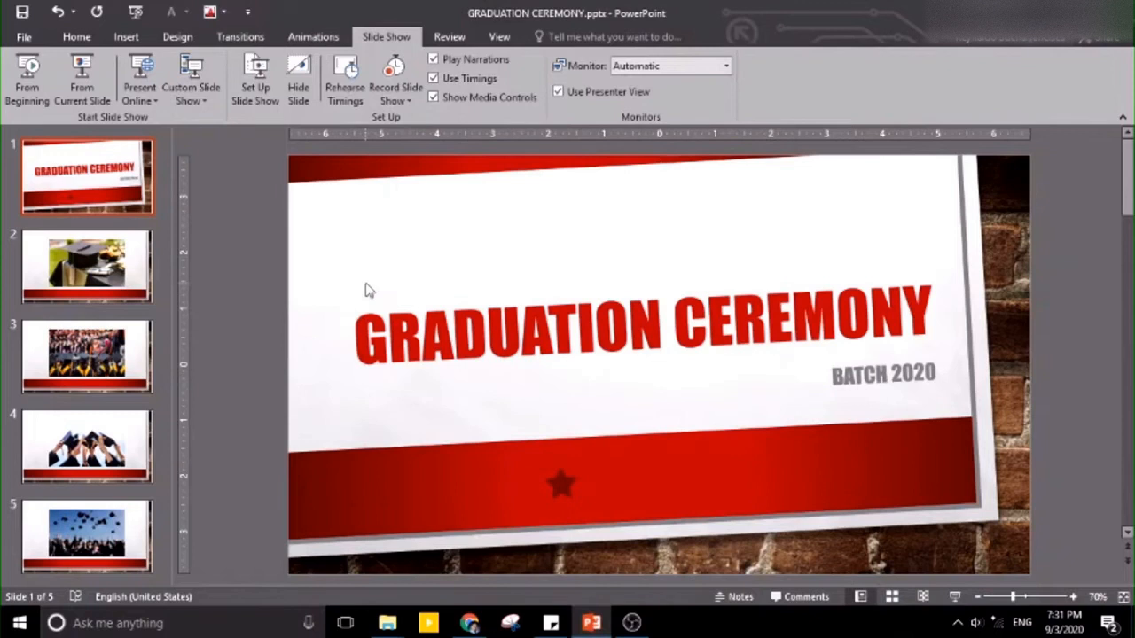
mouse_move(363, 294)
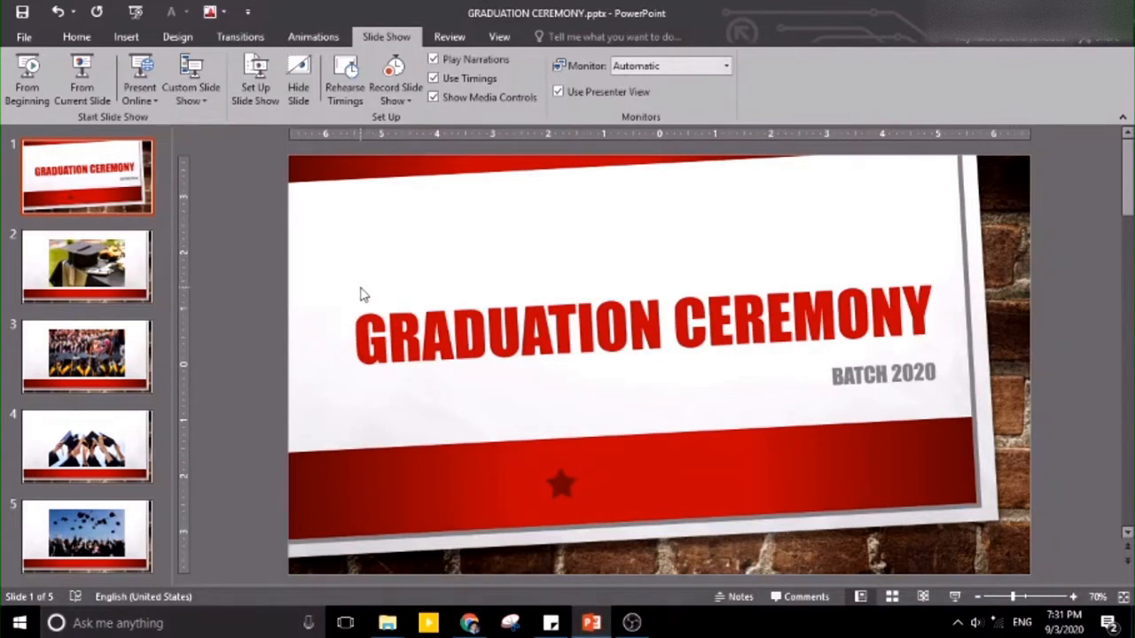
mouse_move(296, 303)
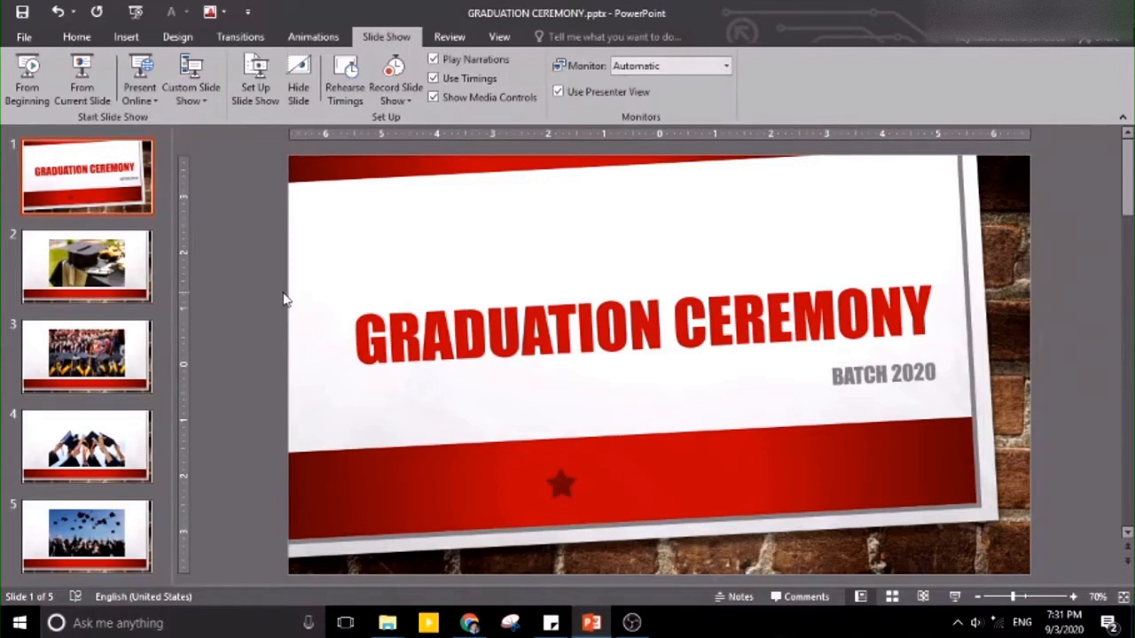
mouse_move(191, 80)
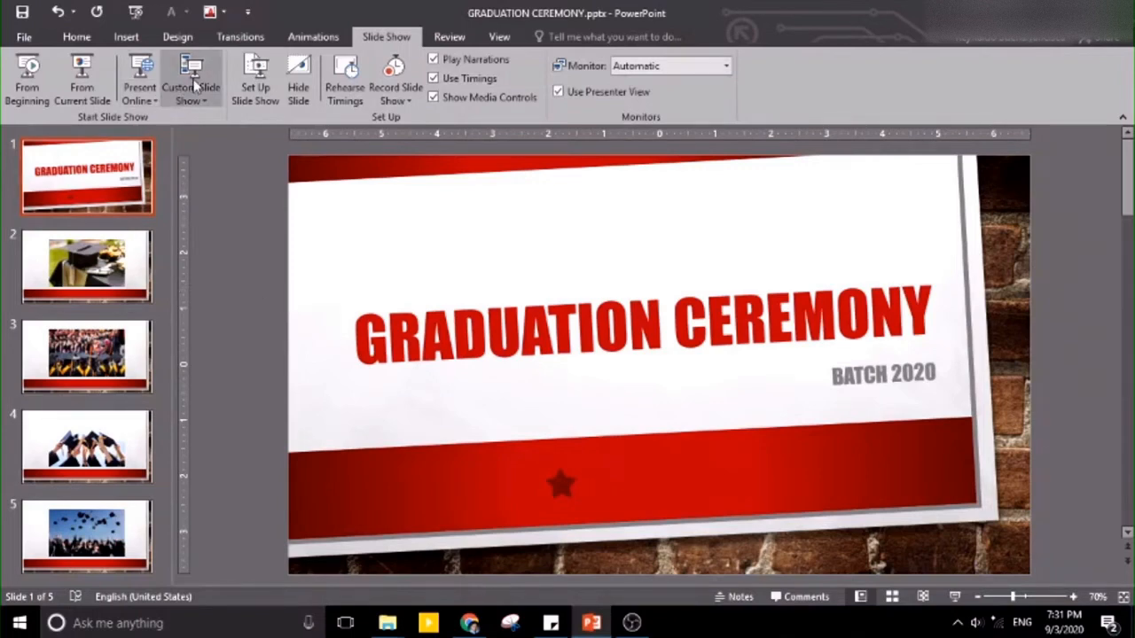
On Transitions, turn off On Mouse Click and set automatic advance to 00:00.60
left_click(239, 37)
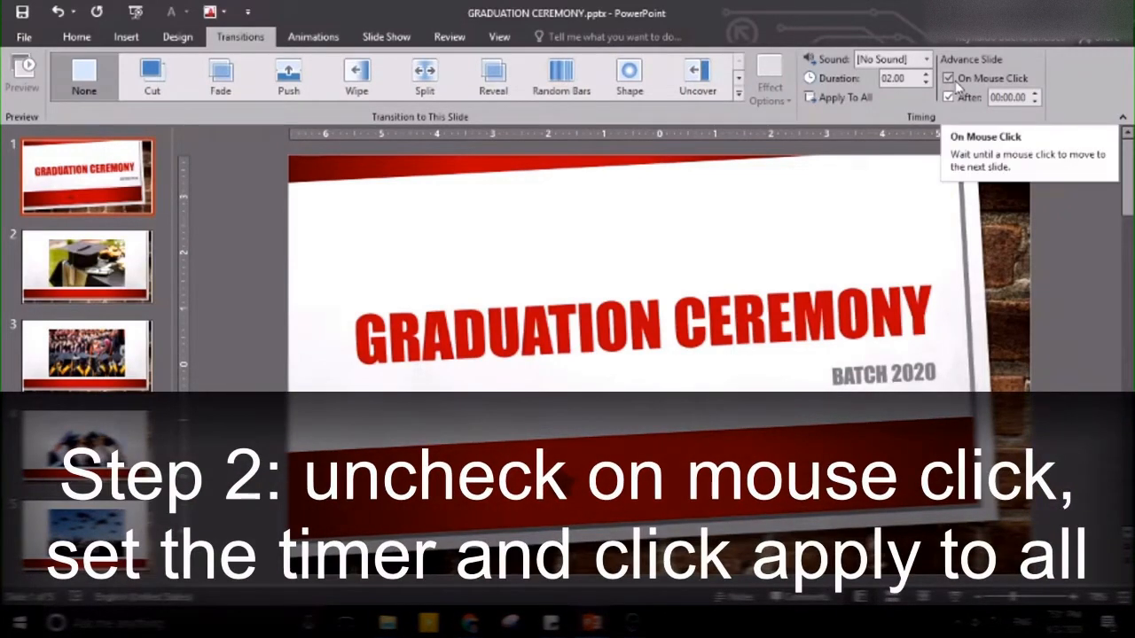
left_click(949, 78)
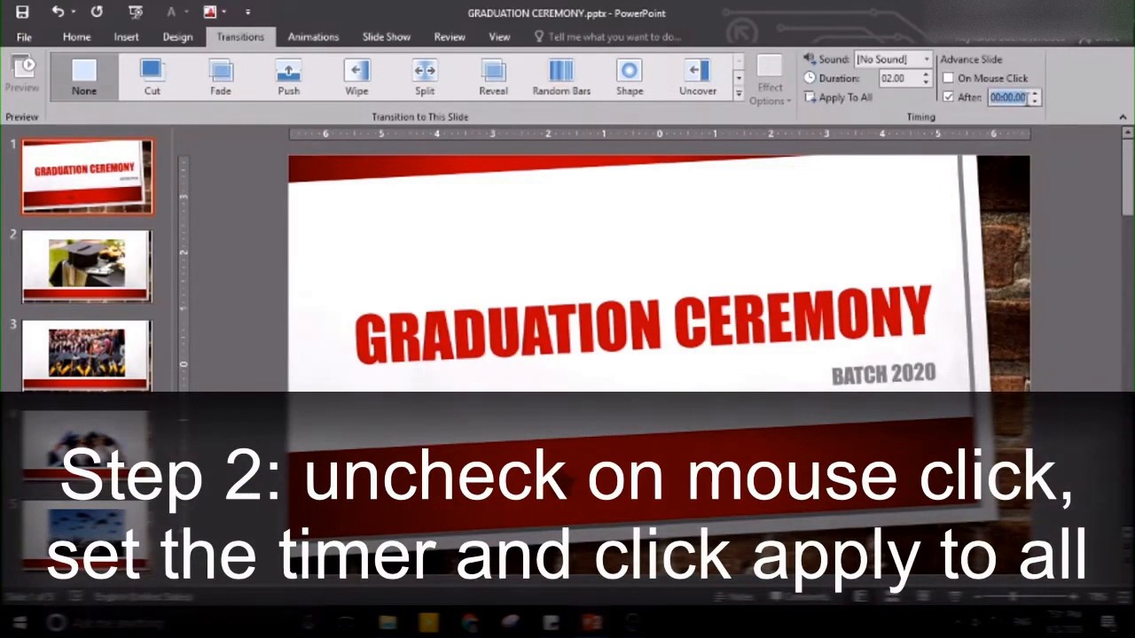
left_click(950, 78)
type("6")
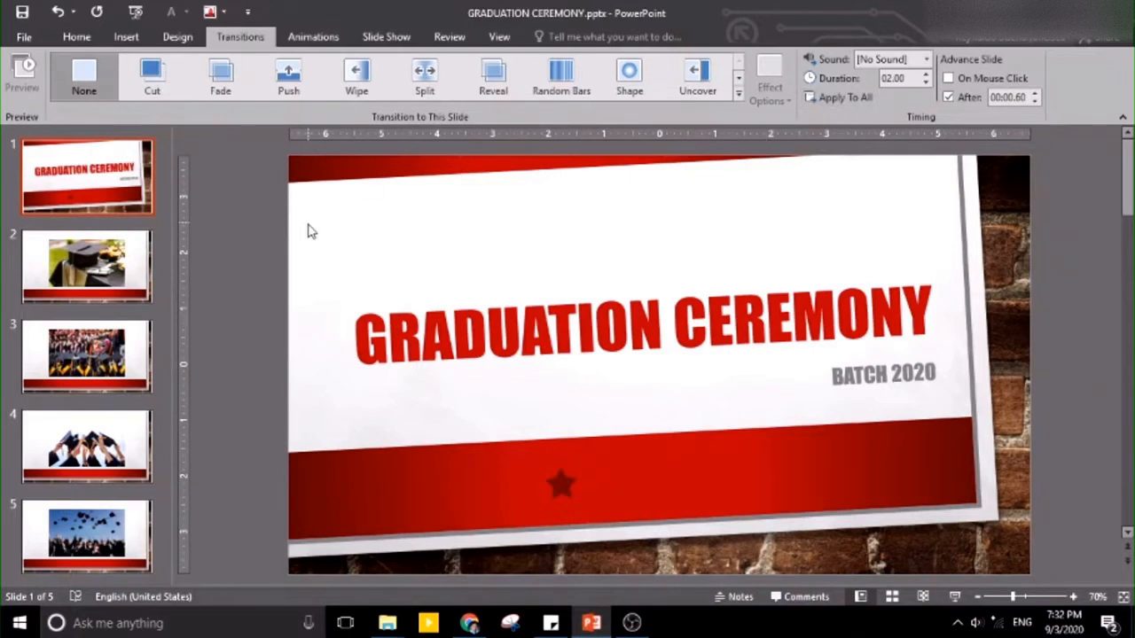
mouse_move(271, 265)
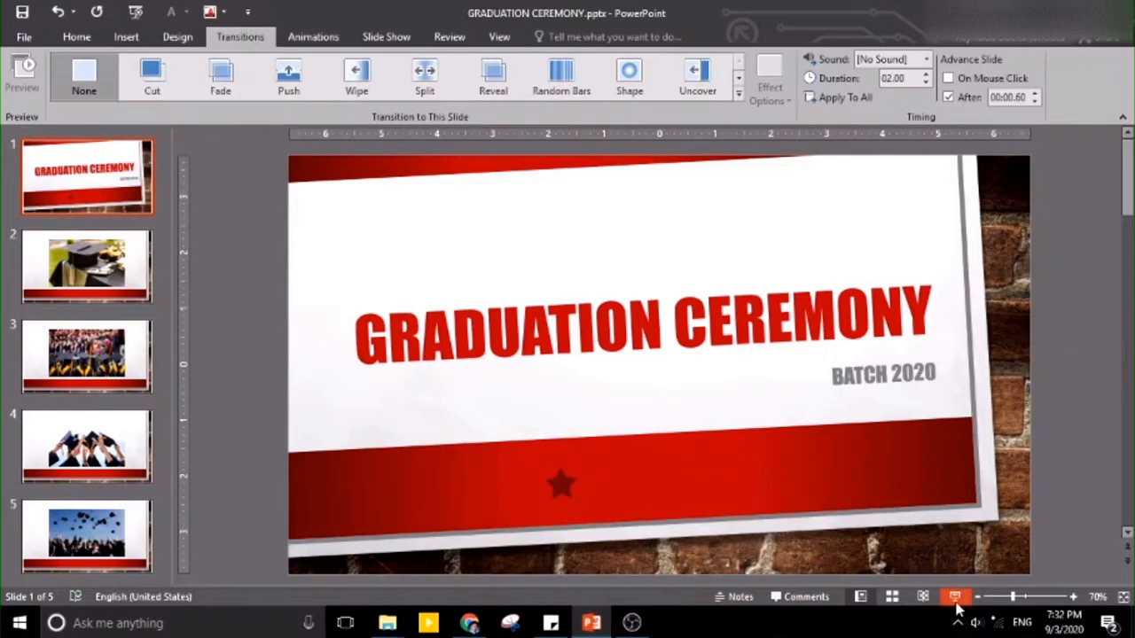
Play the slideshow to confirm slides auto-advance, ending on slide 3
left_click(85, 357)
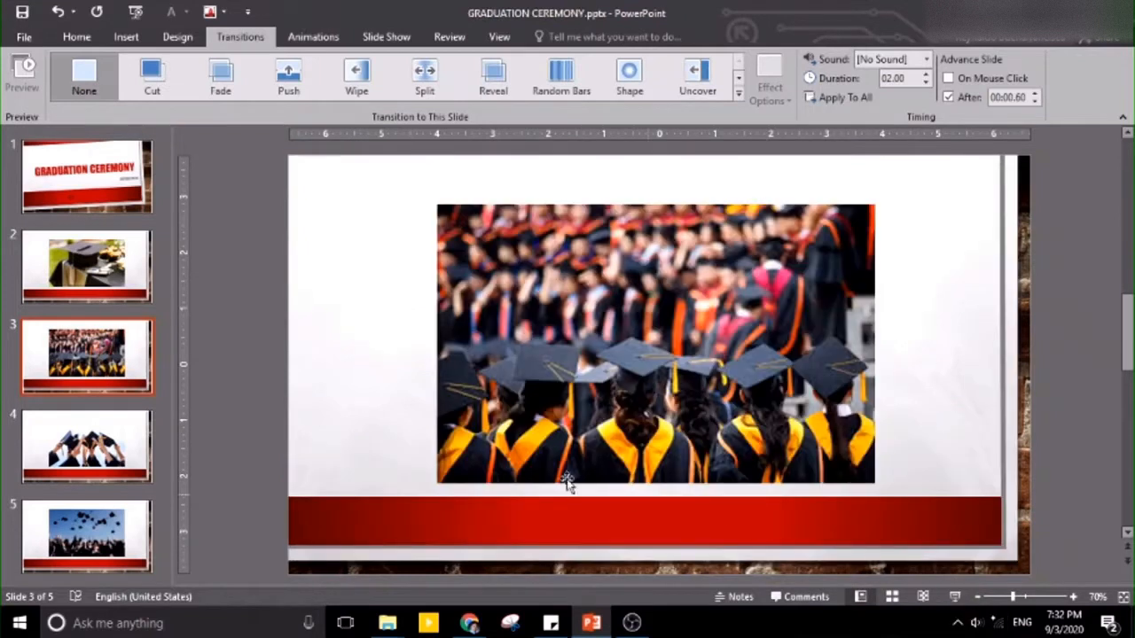
mouse_move(235, 399)
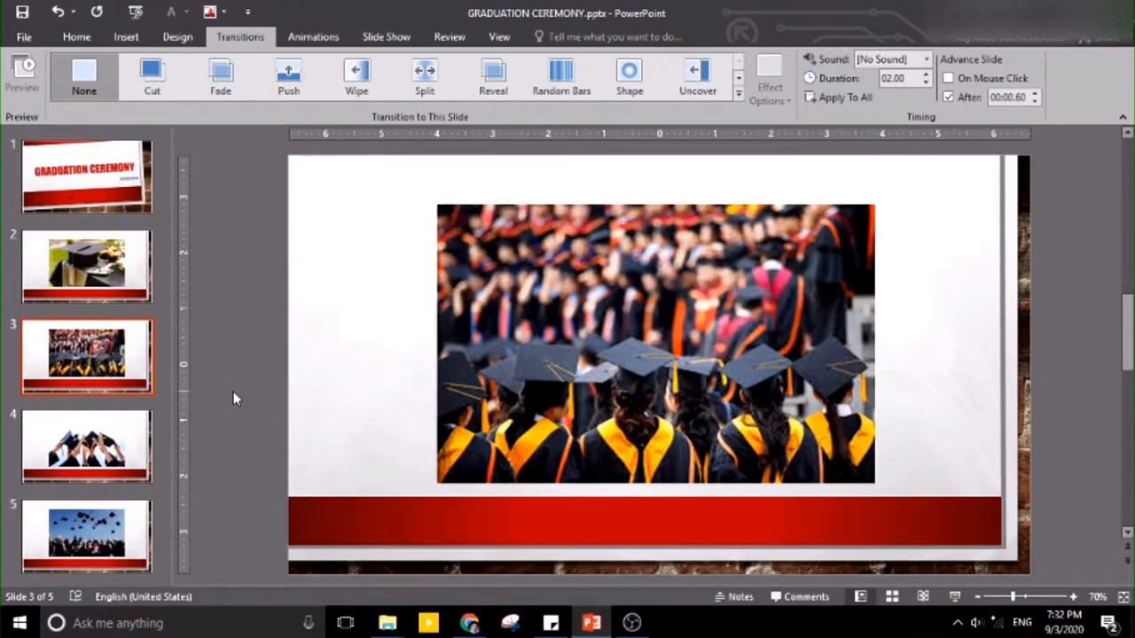